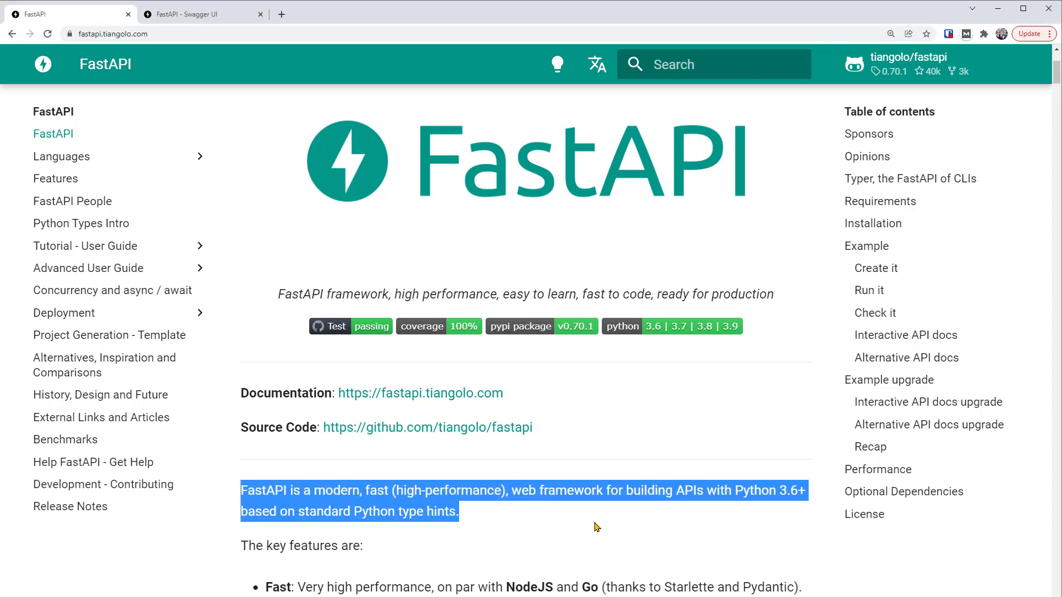
mouse_move(604, 529)
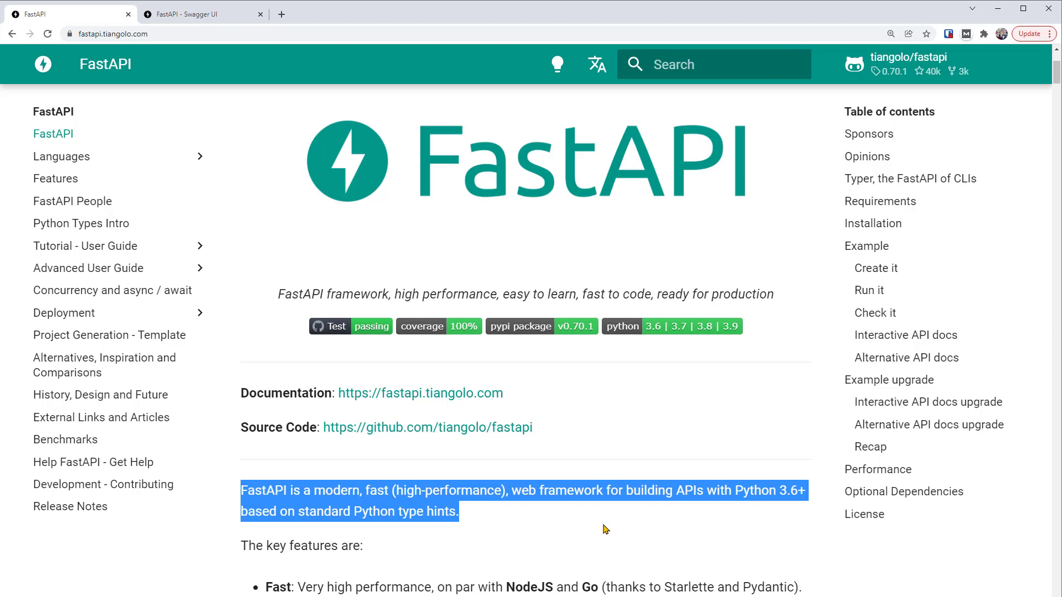
mouse_move(608, 537)
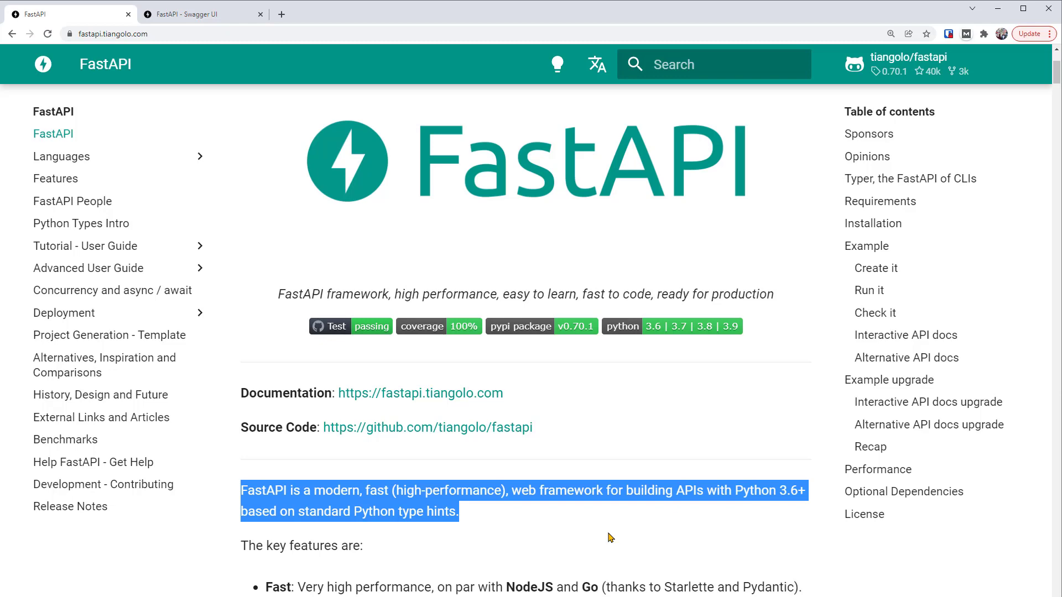
Step: Deselect the highlighted intro text and scroll to the 'The key features are' list
click(608, 537)
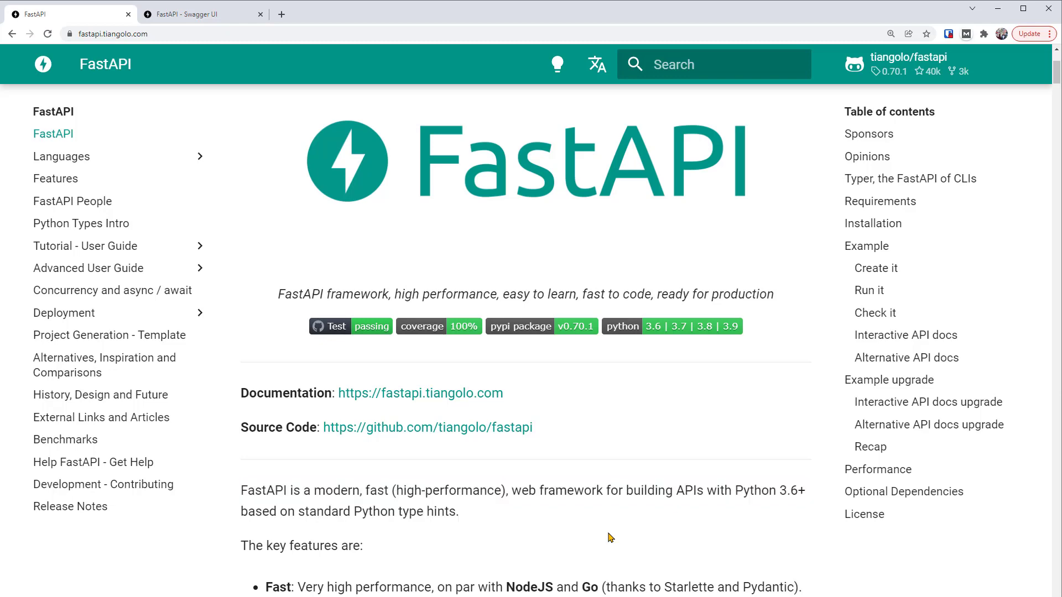
scroll(down, 3)
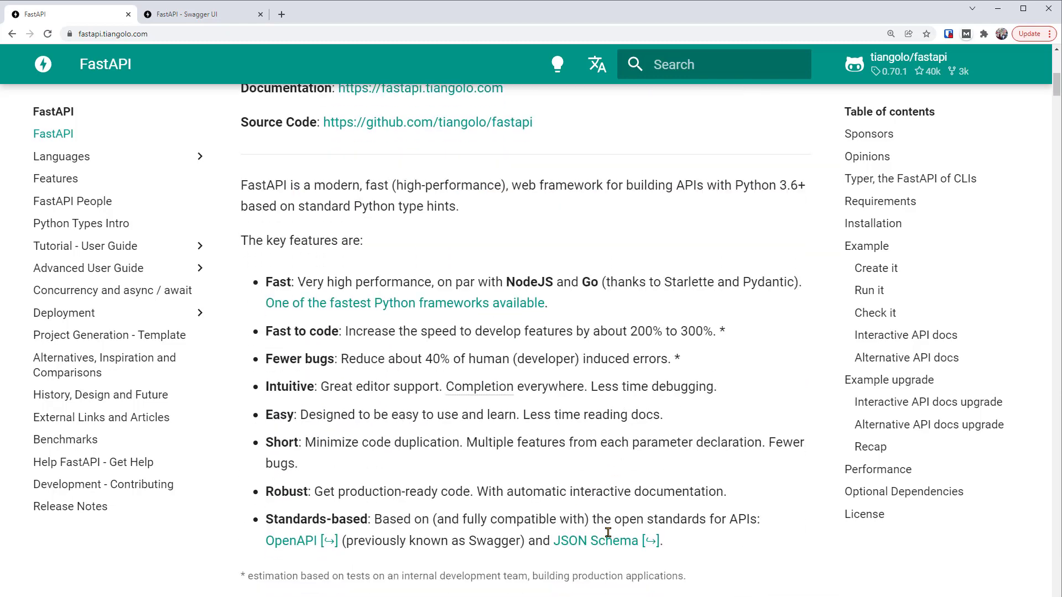
scroll(down, 3)
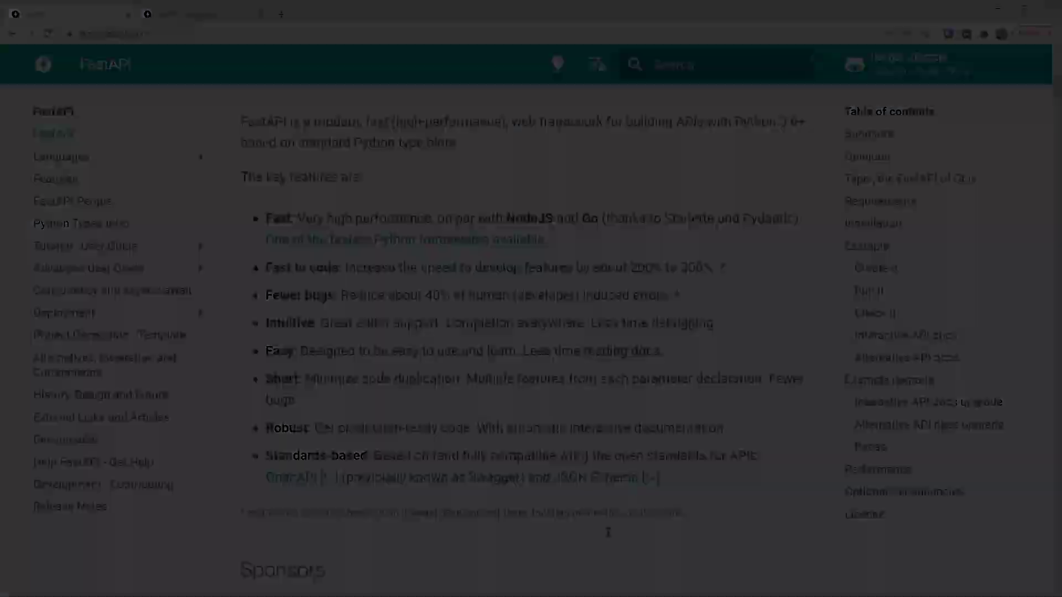
click(197, 13)
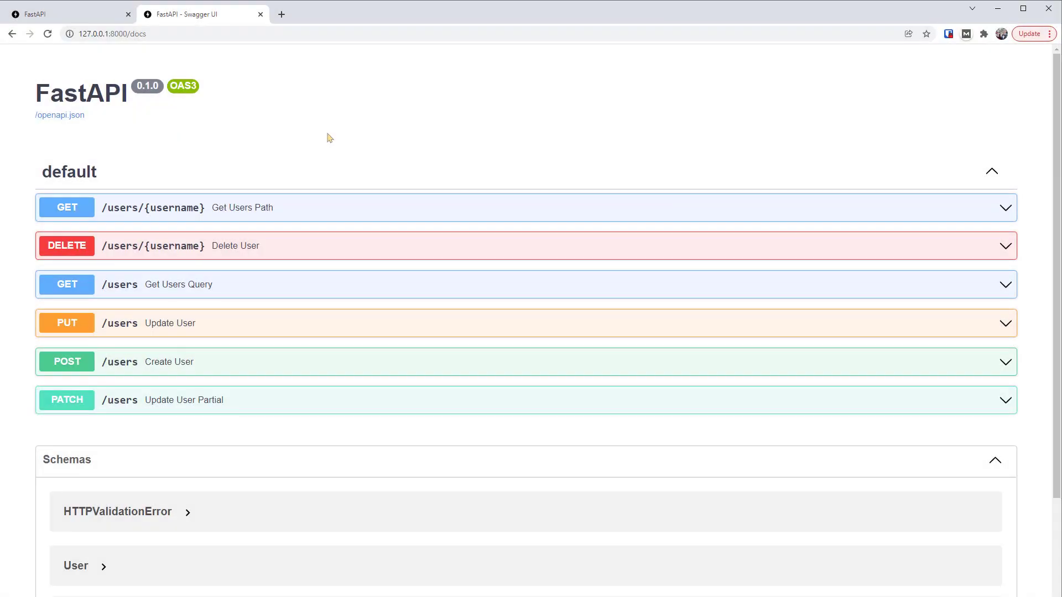
mouse_move(321, 147)
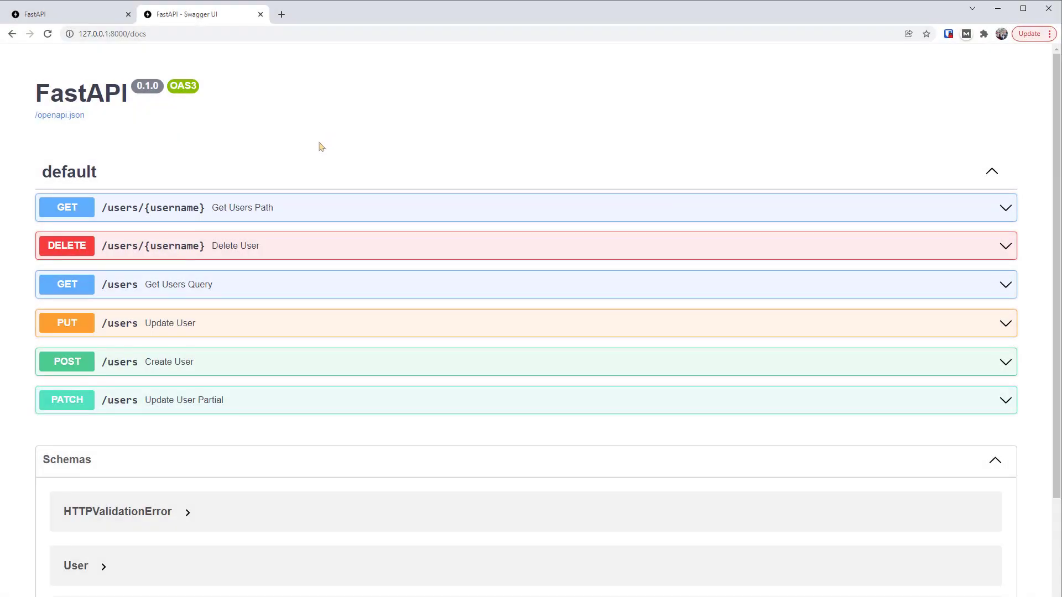
mouse_move(308, 141)
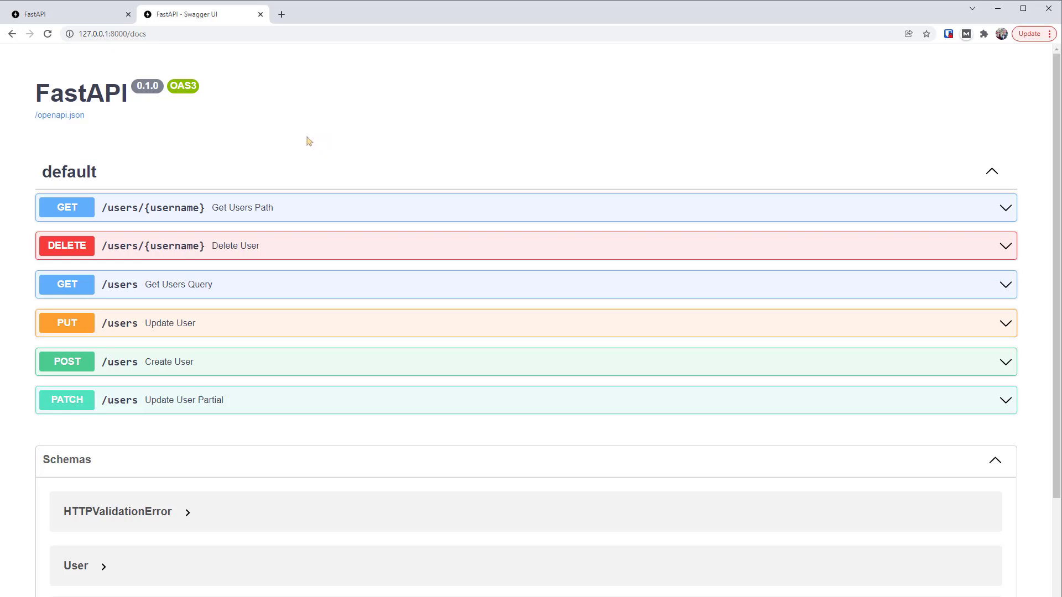
mouse_move(57, 305)
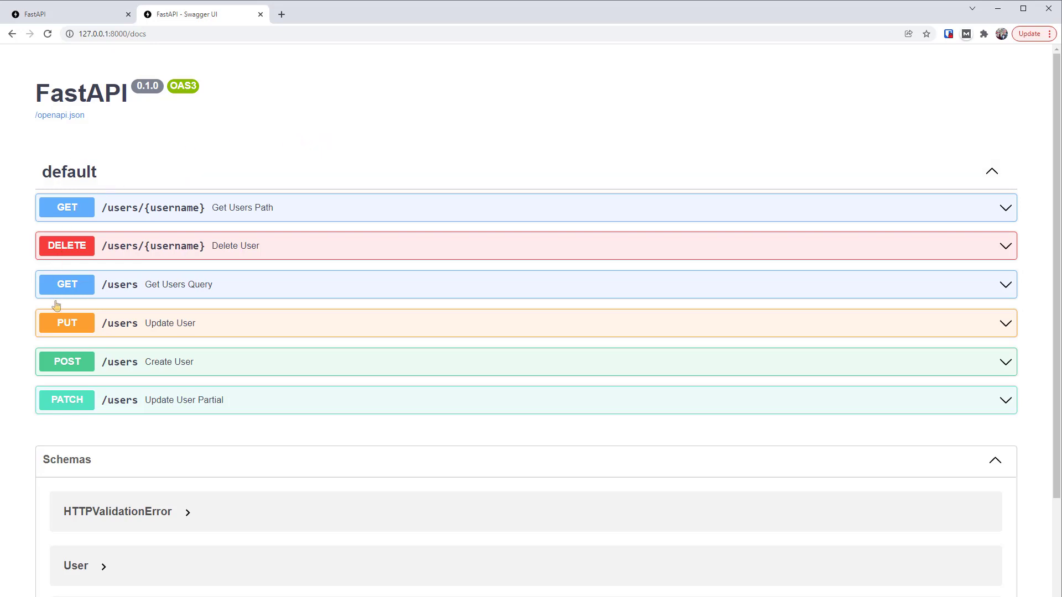
mouse_move(24, 435)
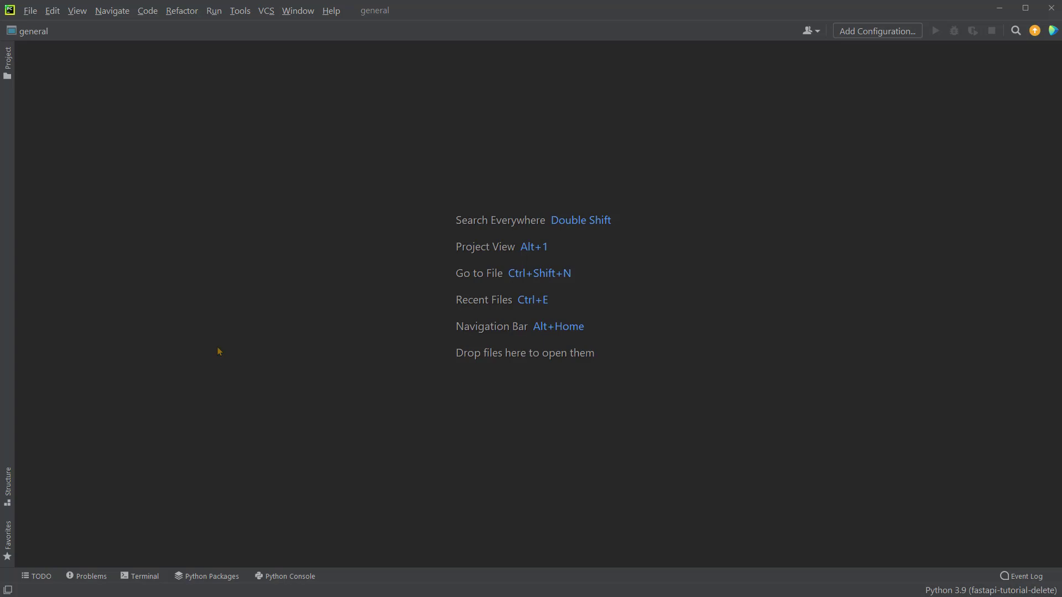
mouse_move(222, 352)
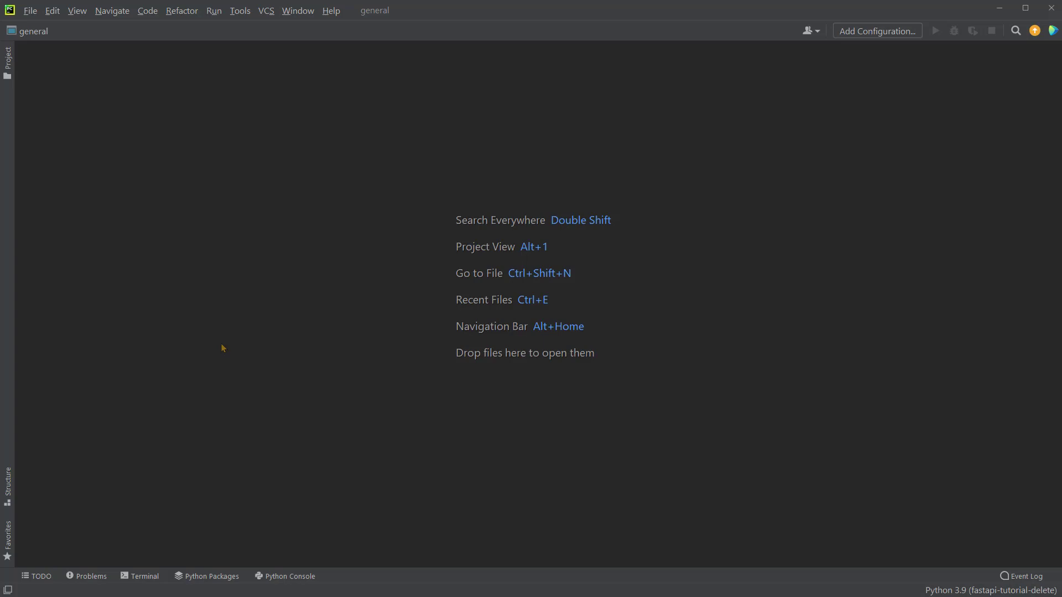
mouse_move(219, 347)
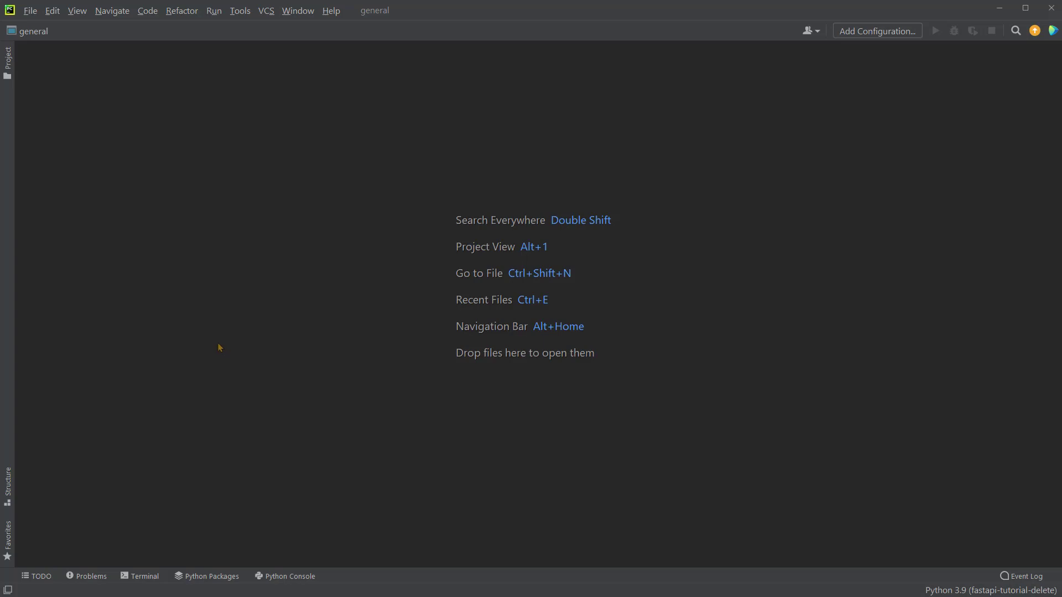
mouse_move(38, 16)
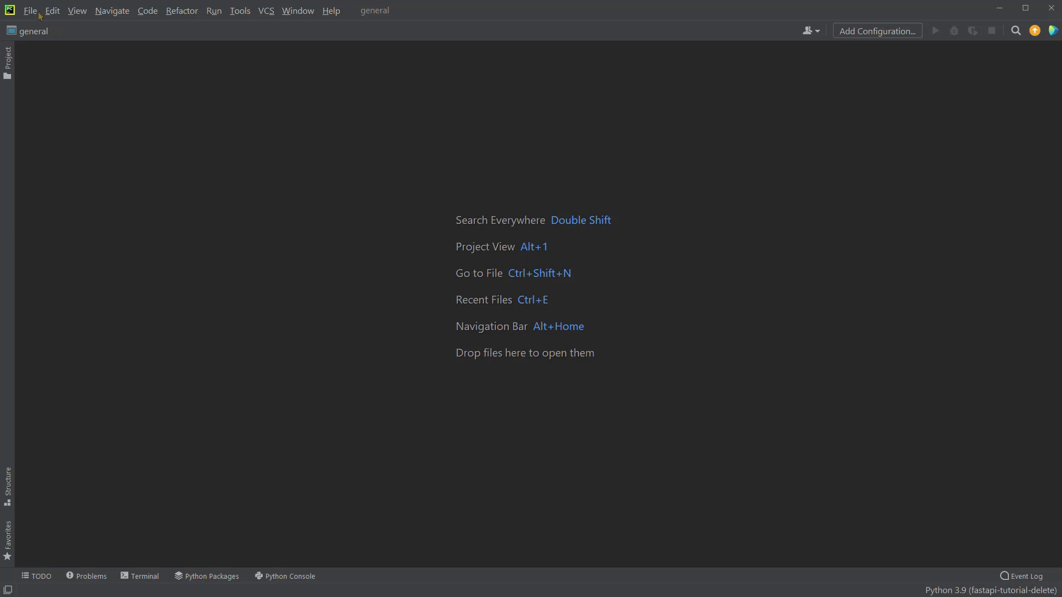
Step: Show the File menu with its New Project and Open commands
click(30, 10)
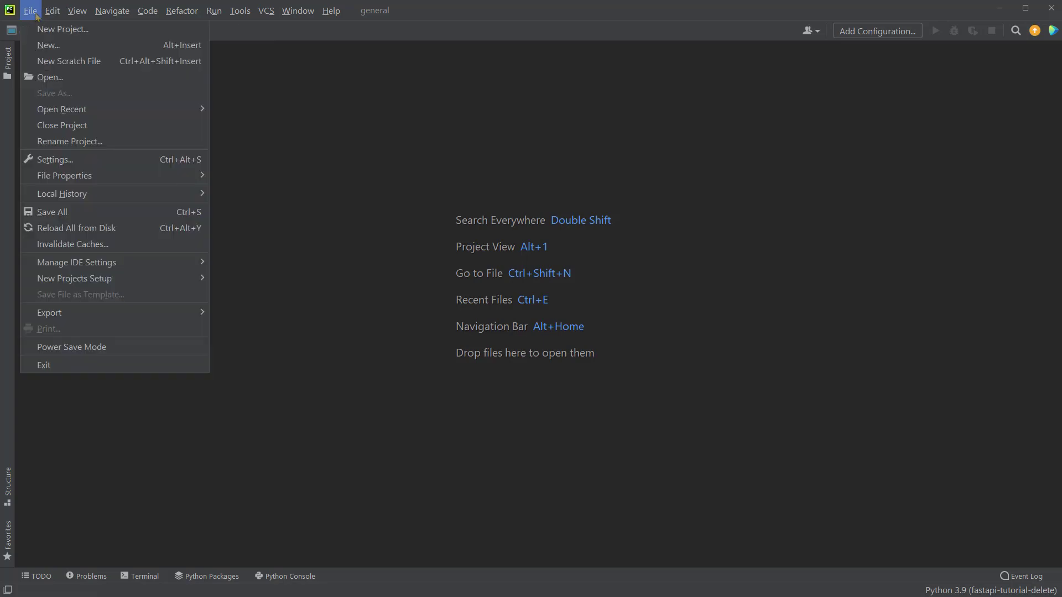
Step: Start a new project located at 'fastapi-tutorial'
click(62, 29)
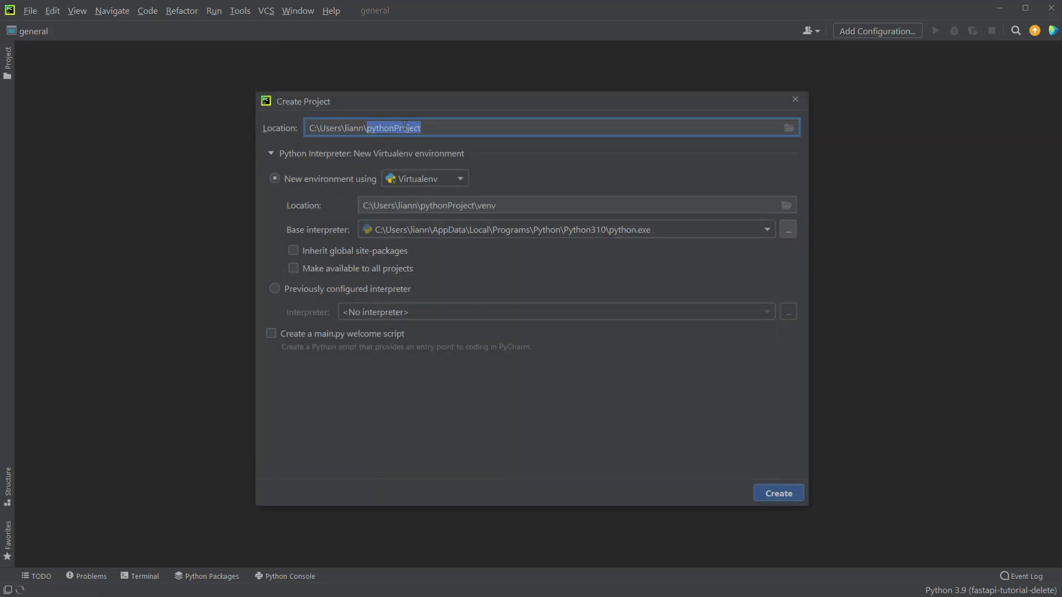
text(fa)
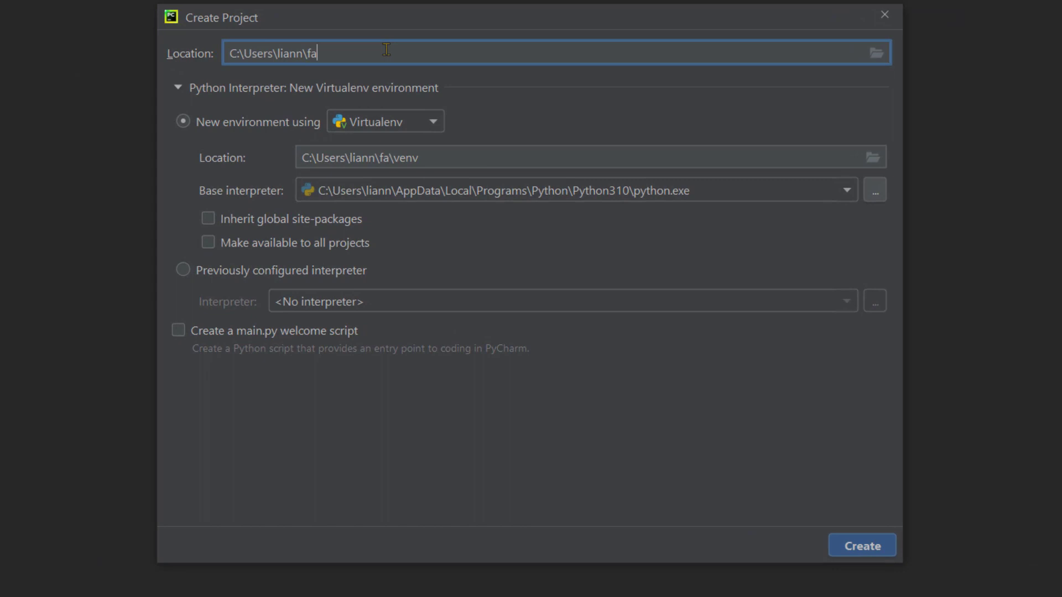
text(stapi)
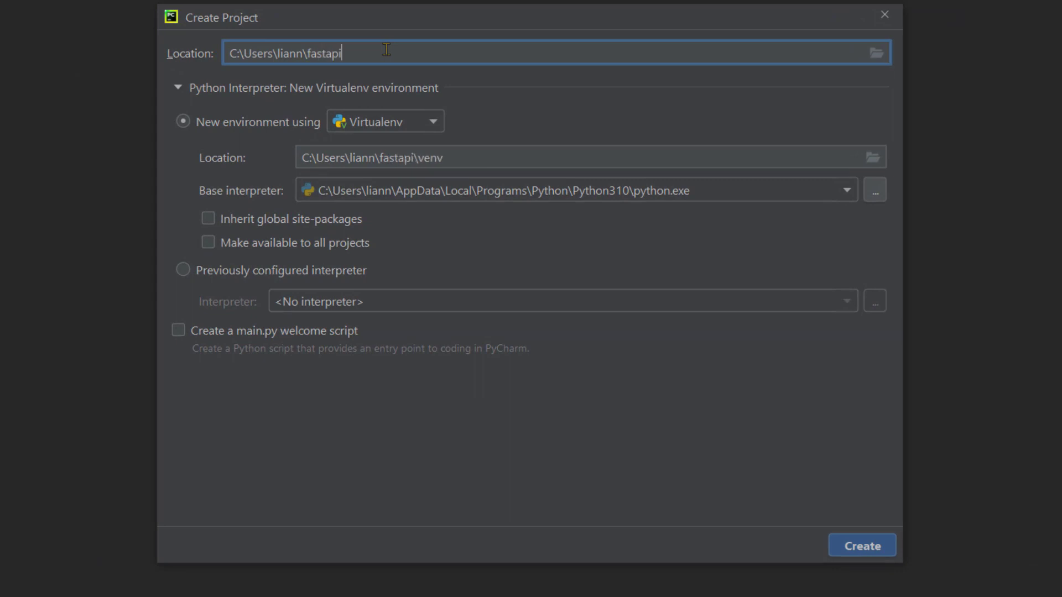
text(-tutorial)
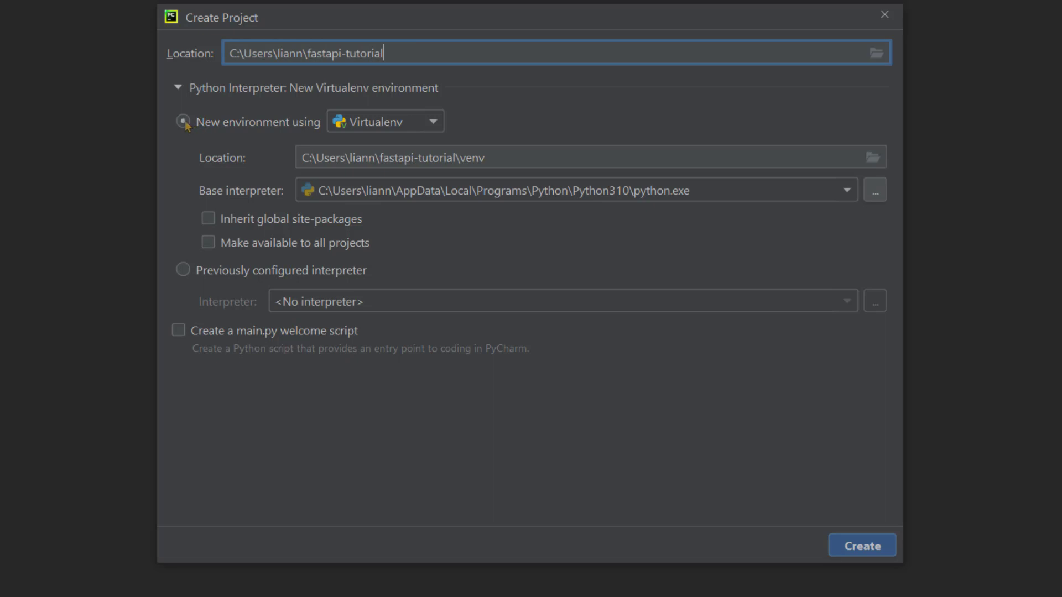
Step: Choose a new Virtualenv environment for the project, keeping the Python 3.10 base interpreter
click(182, 121)
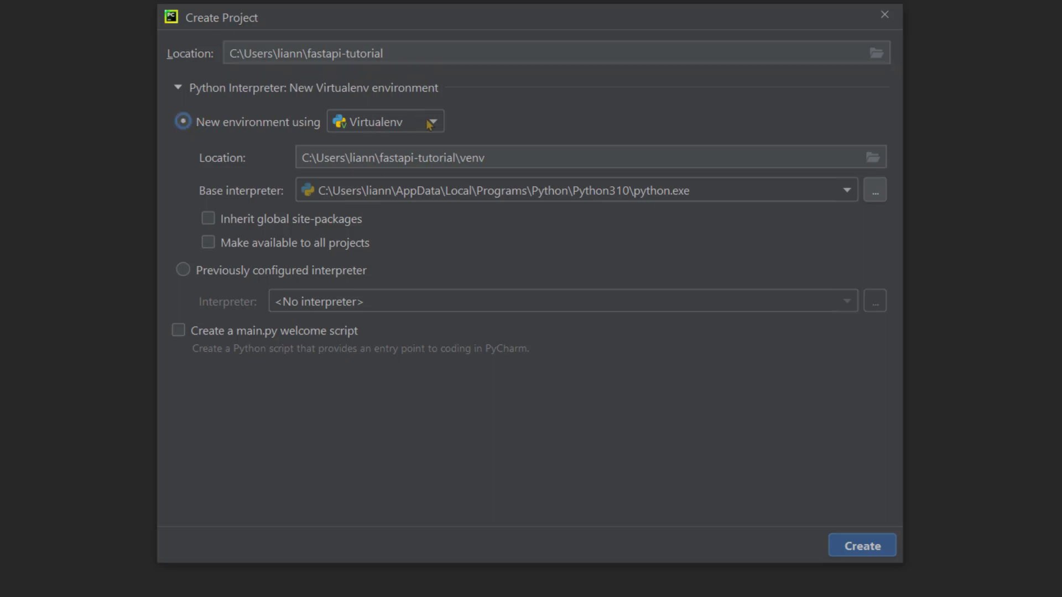
click(432, 121)
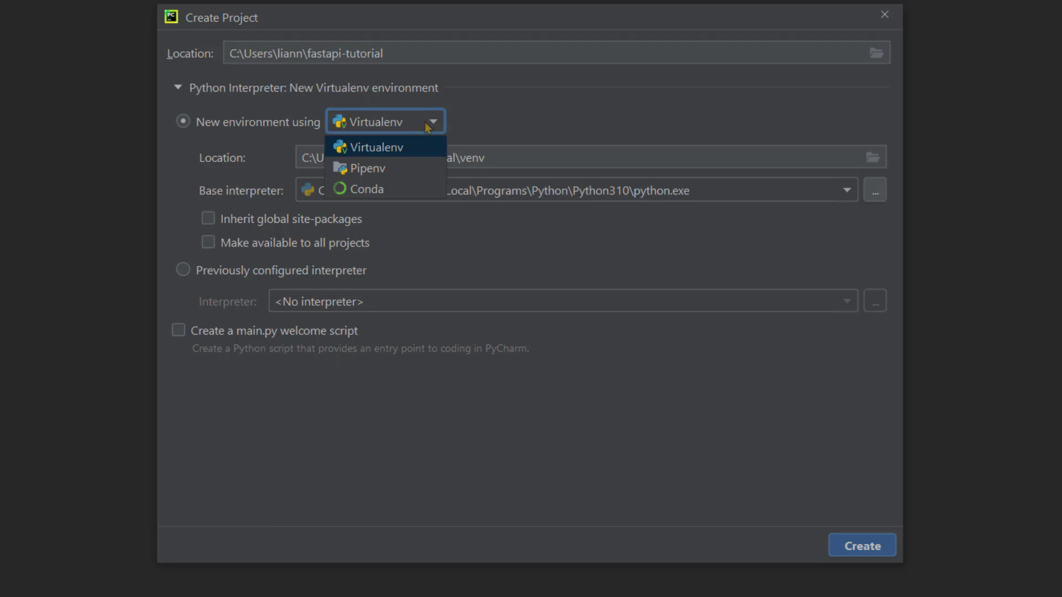
mouse_move(473, 119)
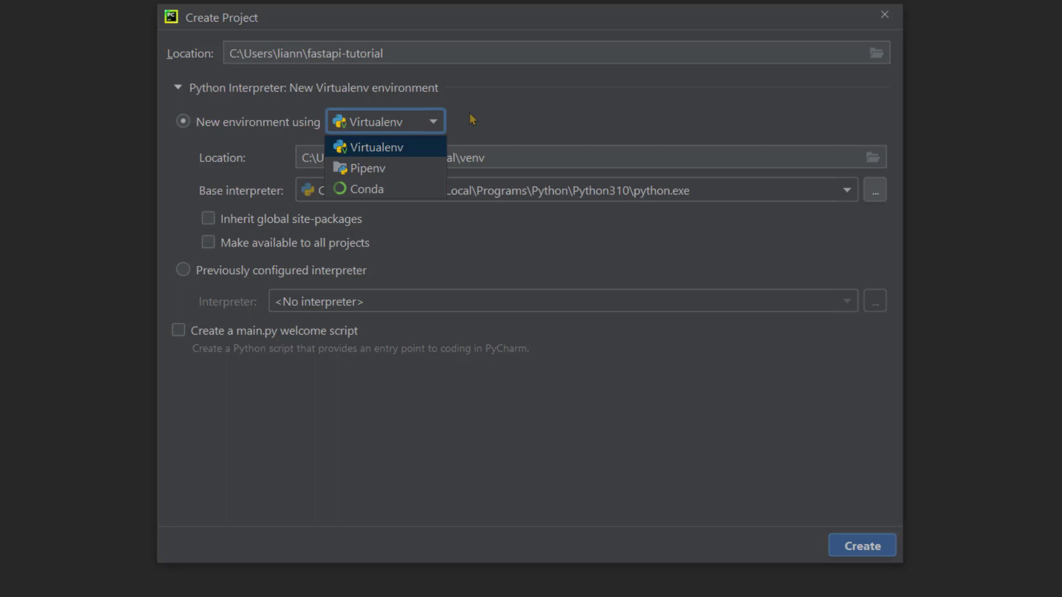
mouse_move(437, 122)
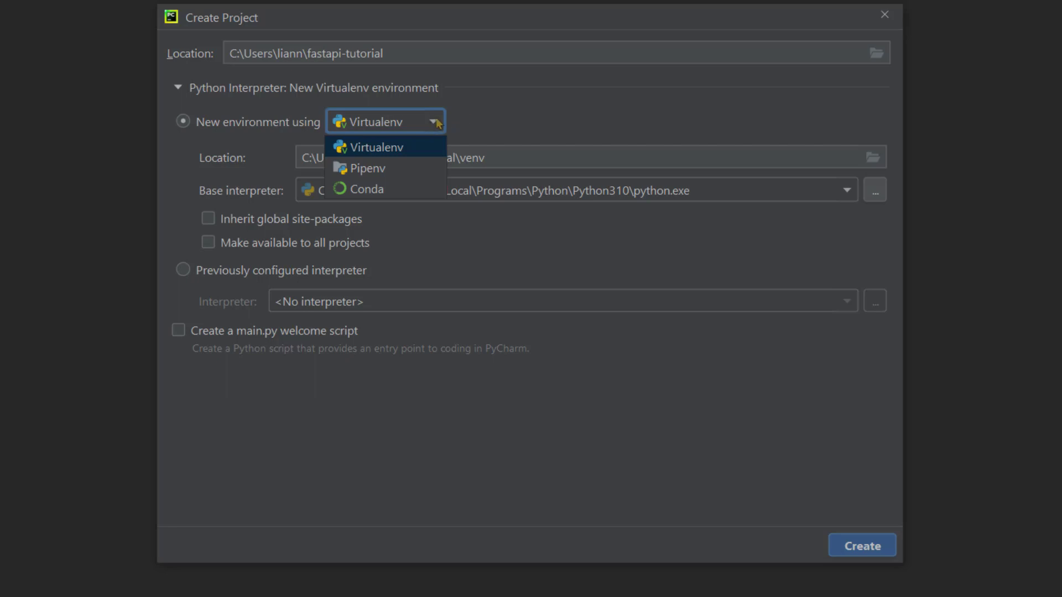
mouse_move(400, 147)
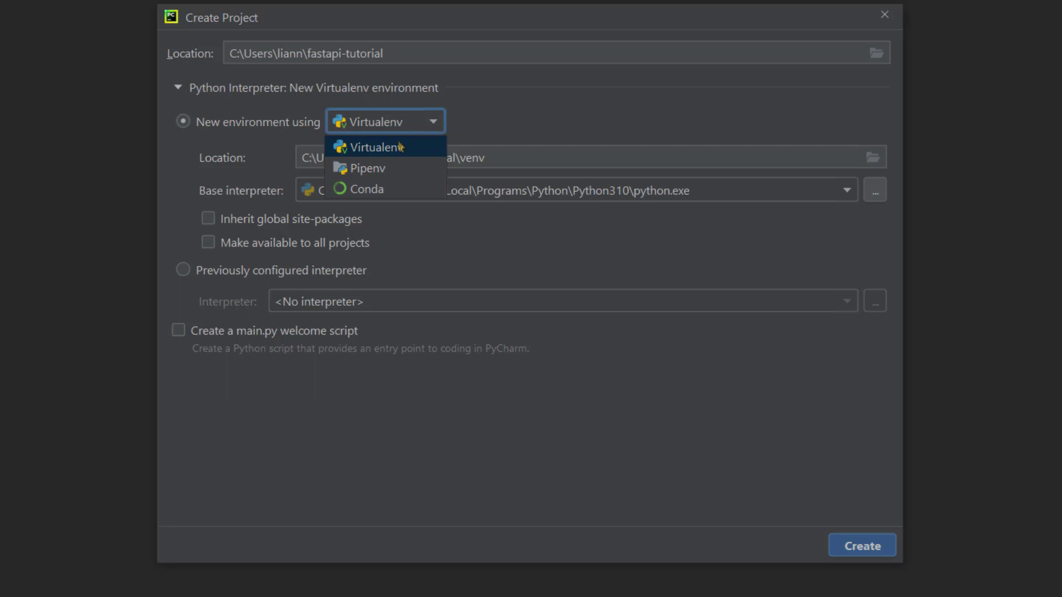
click(371, 147)
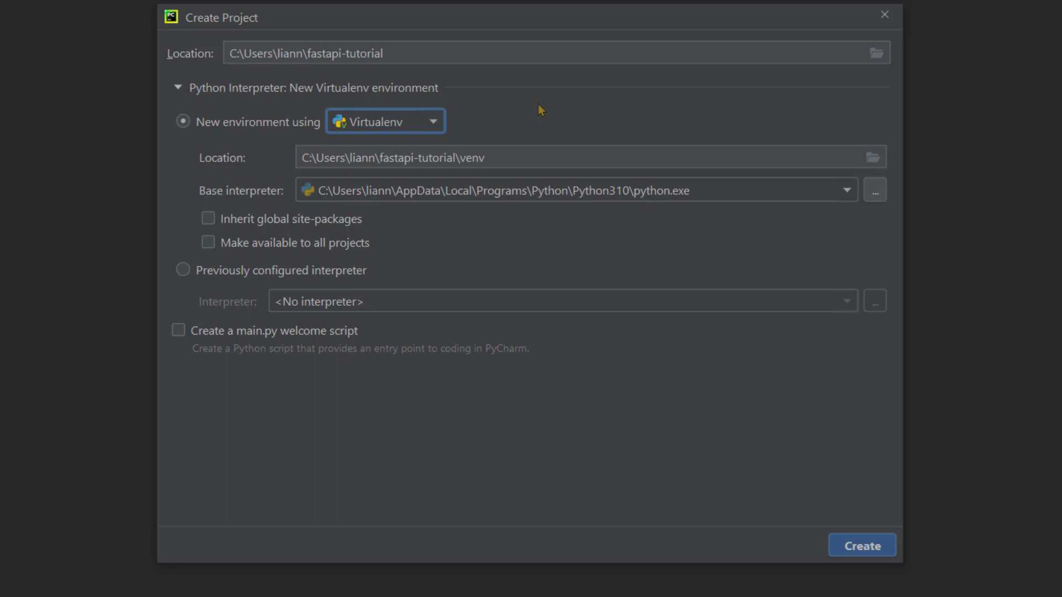
mouse_move(486, 158)
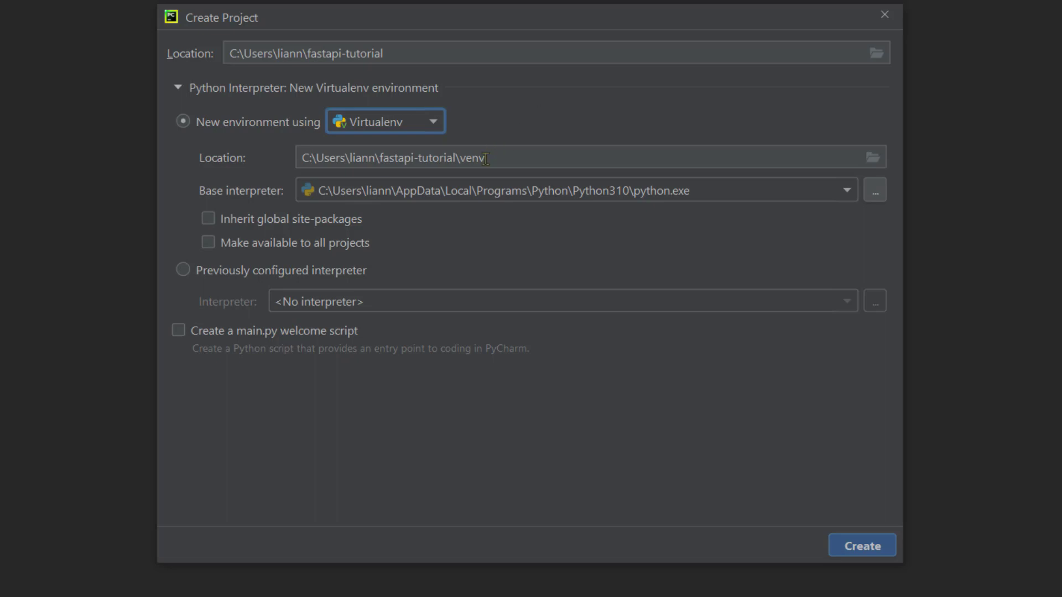
mouse_move(687, 197)
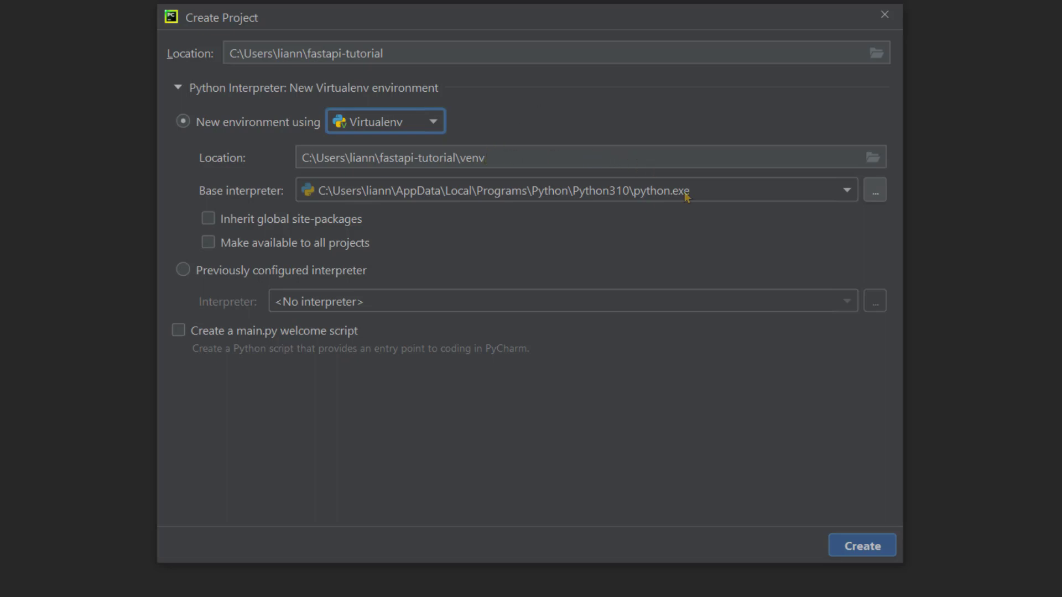
mouse_move(663, 198)
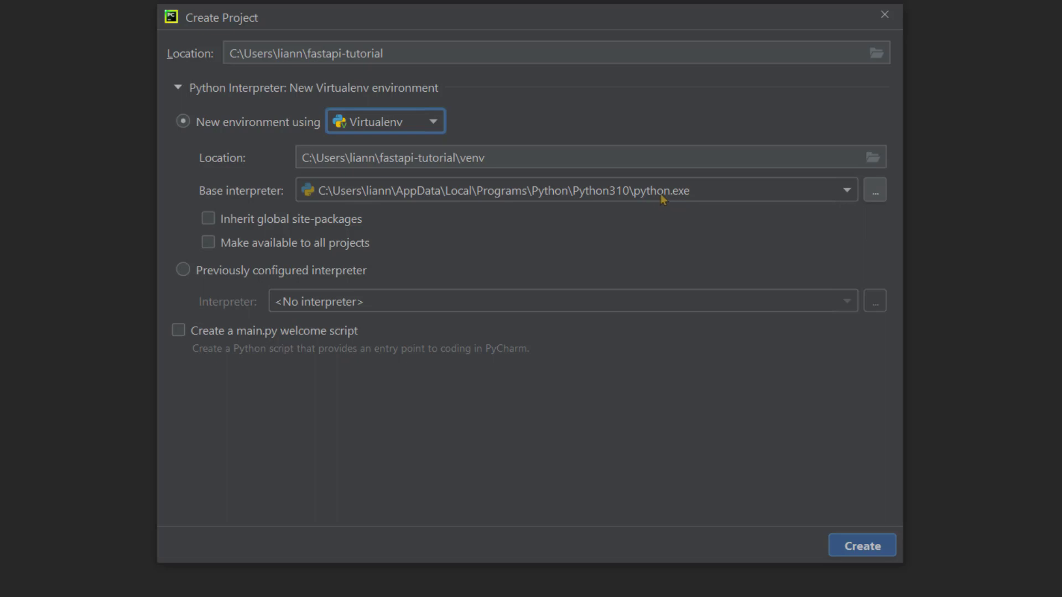
mouse_move(635, 201)
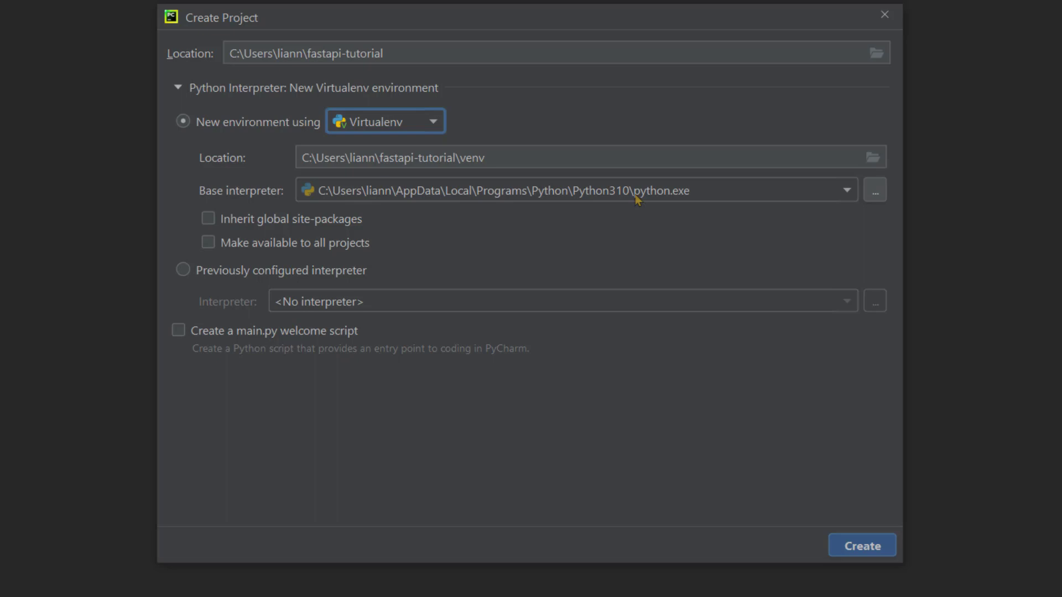
mouse_move(822, 230)
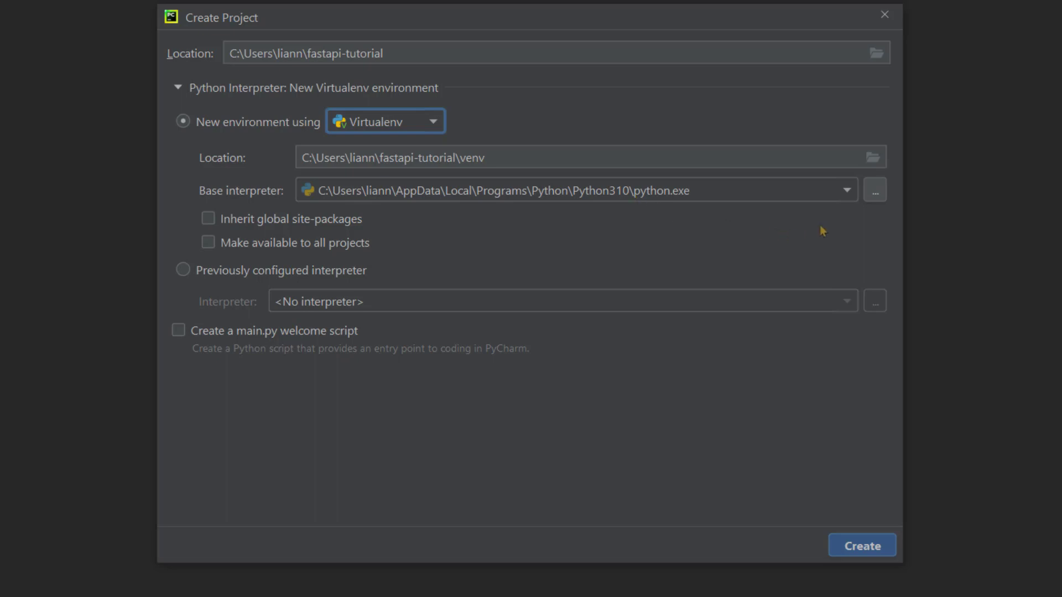
mouse_move(876, 195)
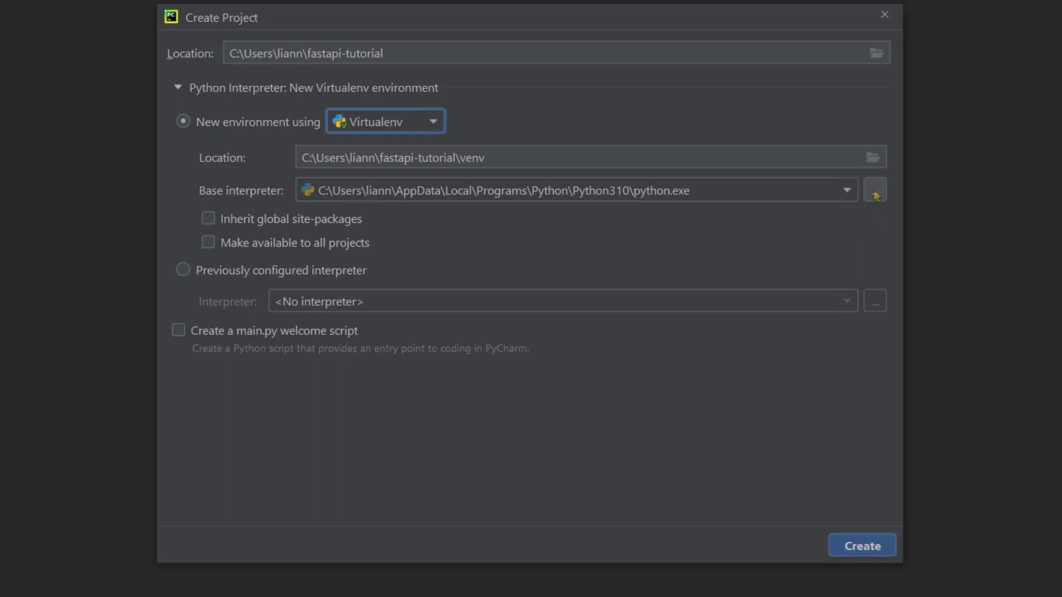
mouse_move(874, 189)
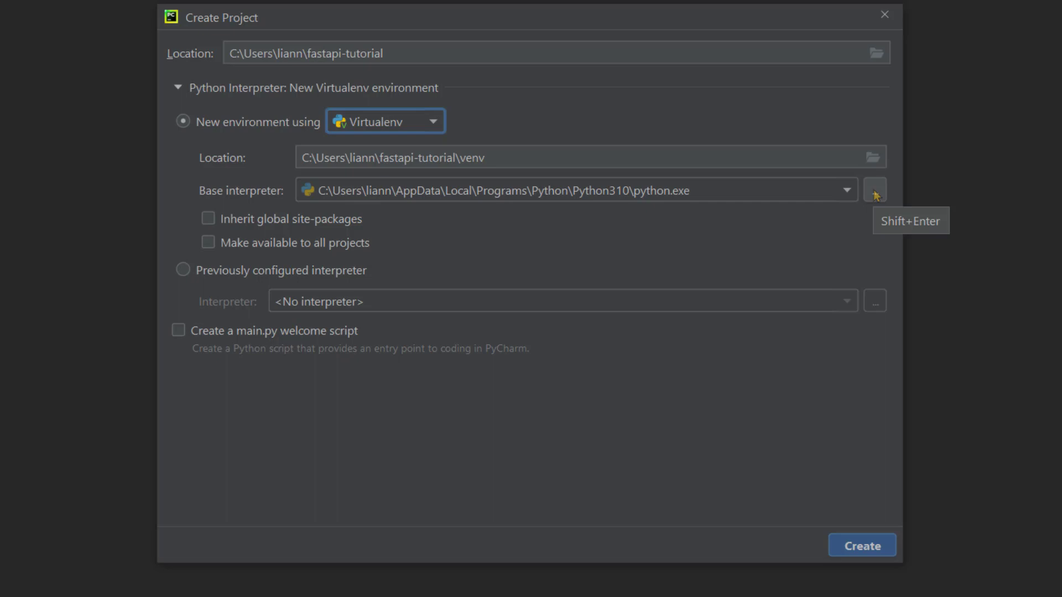
mouse_move(642, 198)
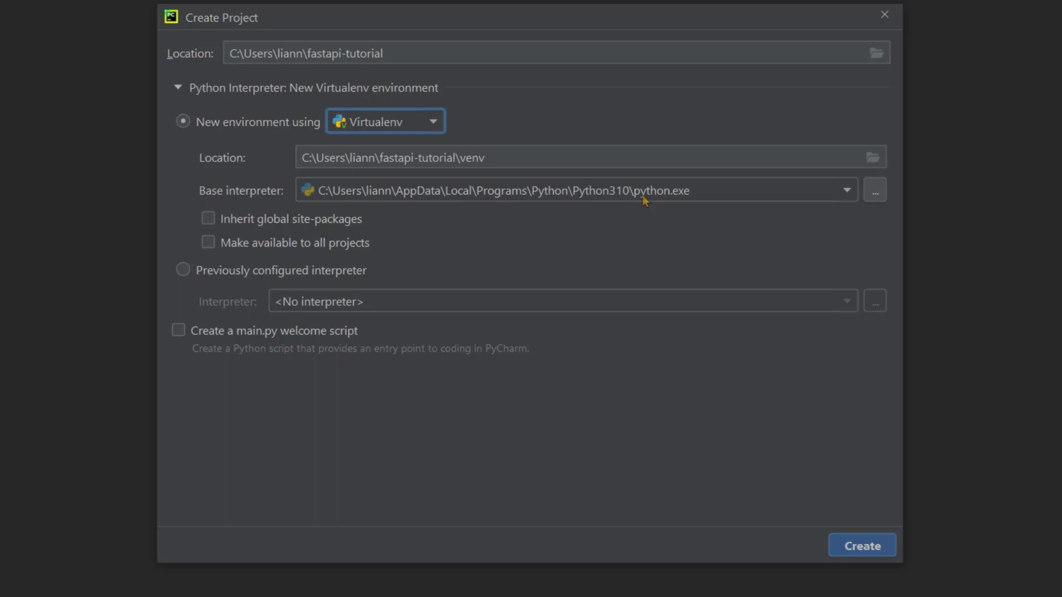
mouse_move(607, 201)
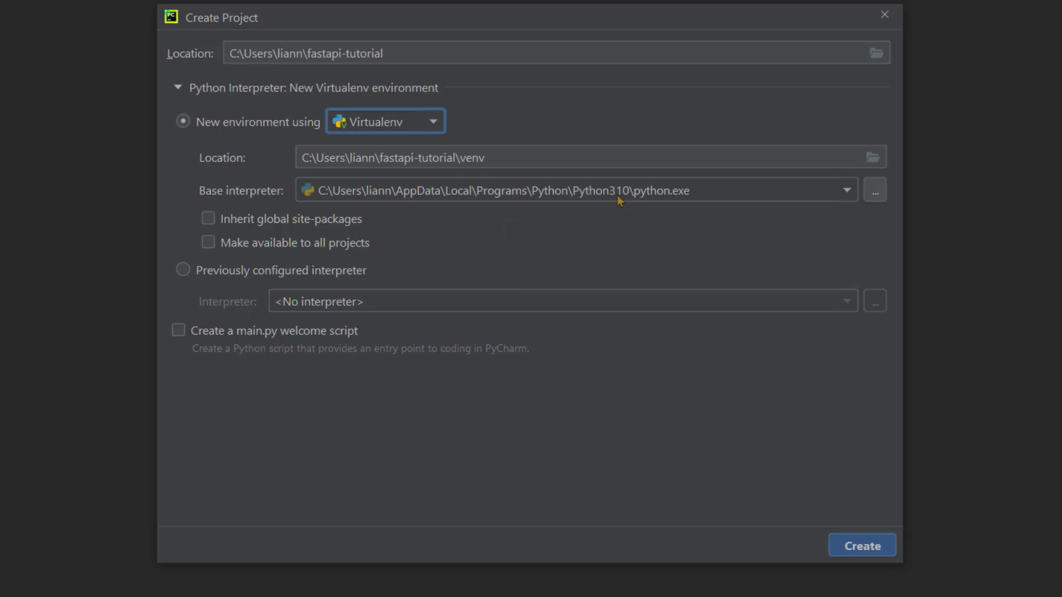
mouse_move(847, 458)
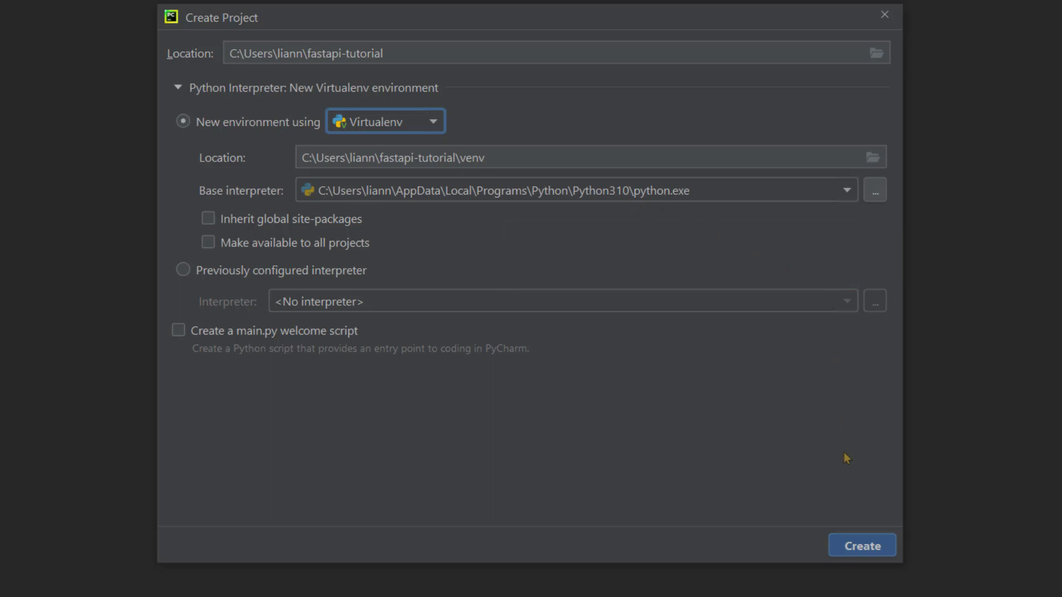
mouse_move(847, 470)
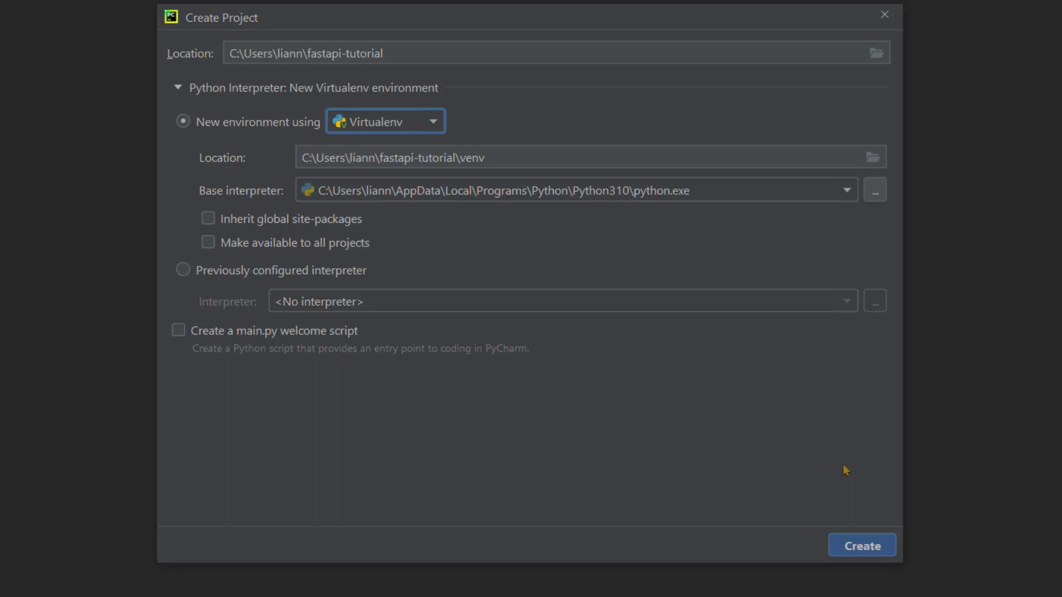
mouse_move(848, 197)
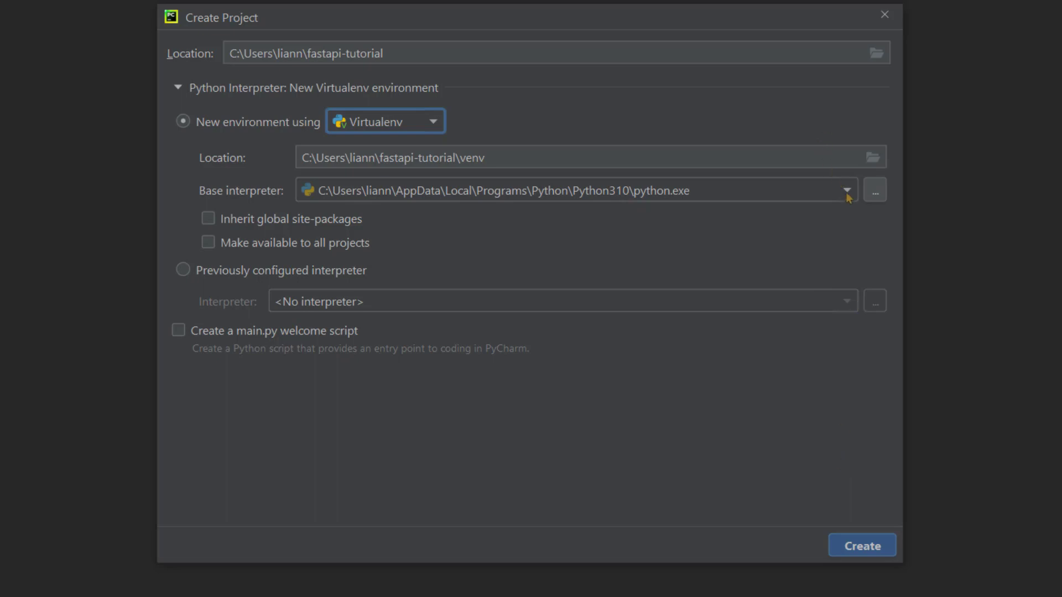
mouse_move(878, 436)
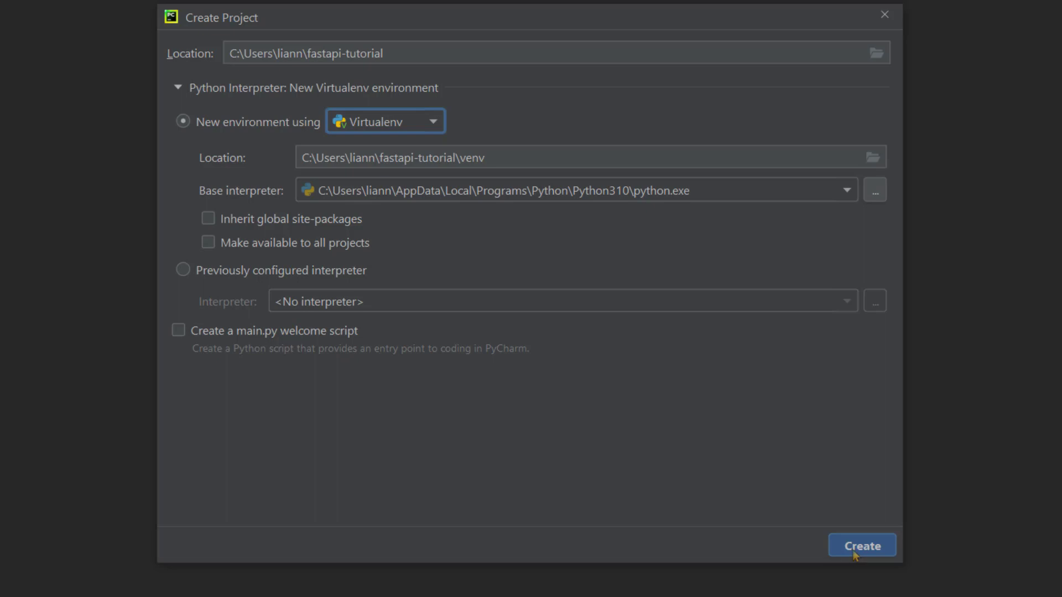
Step: Create the fastapi-tutorial project and load it in This Window
click(861, 544)
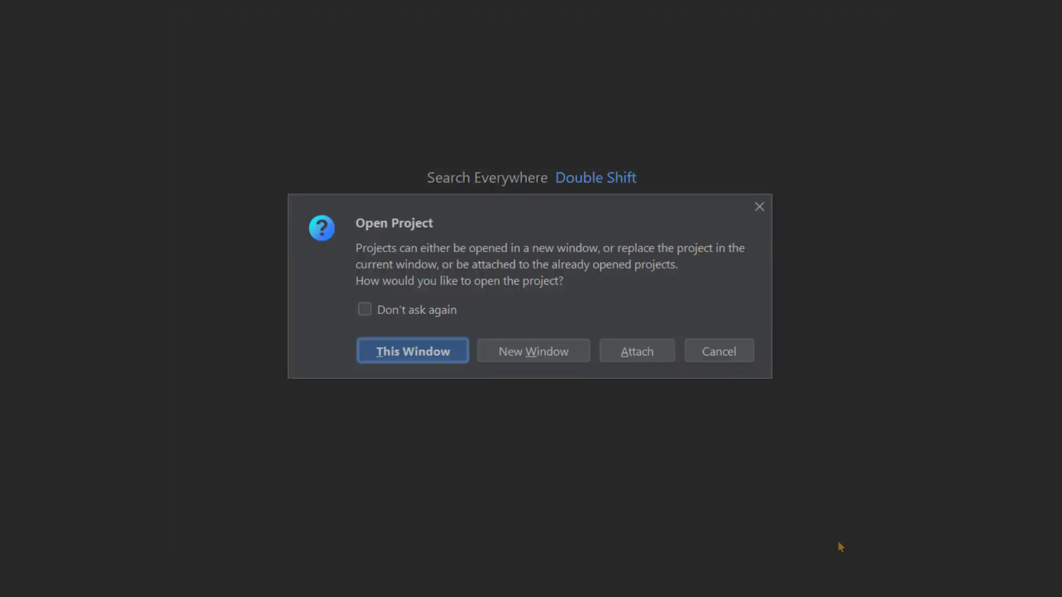
click(411, 350)
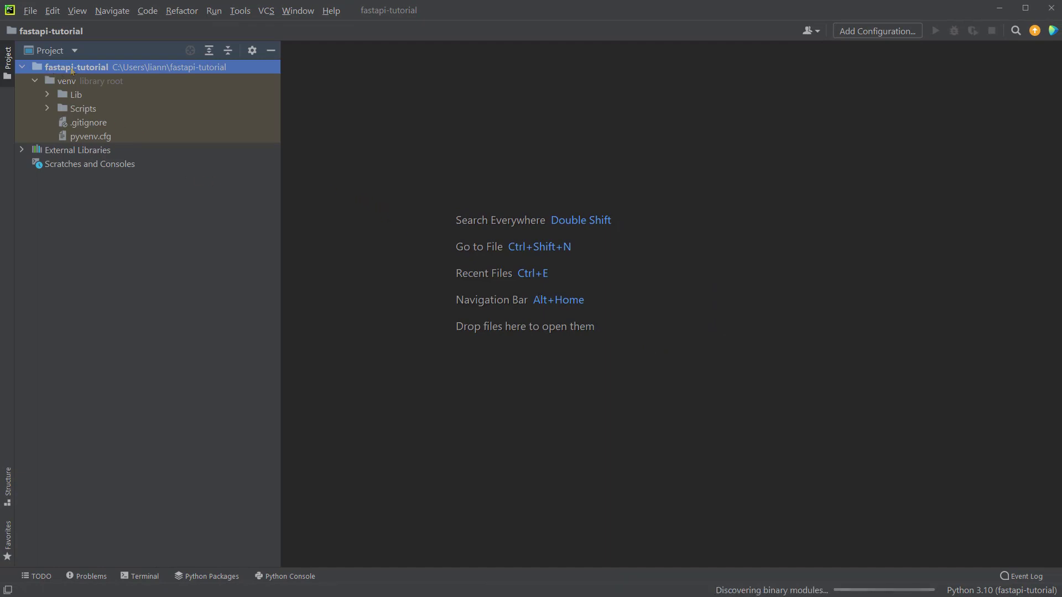
mouse_move(122, 67)
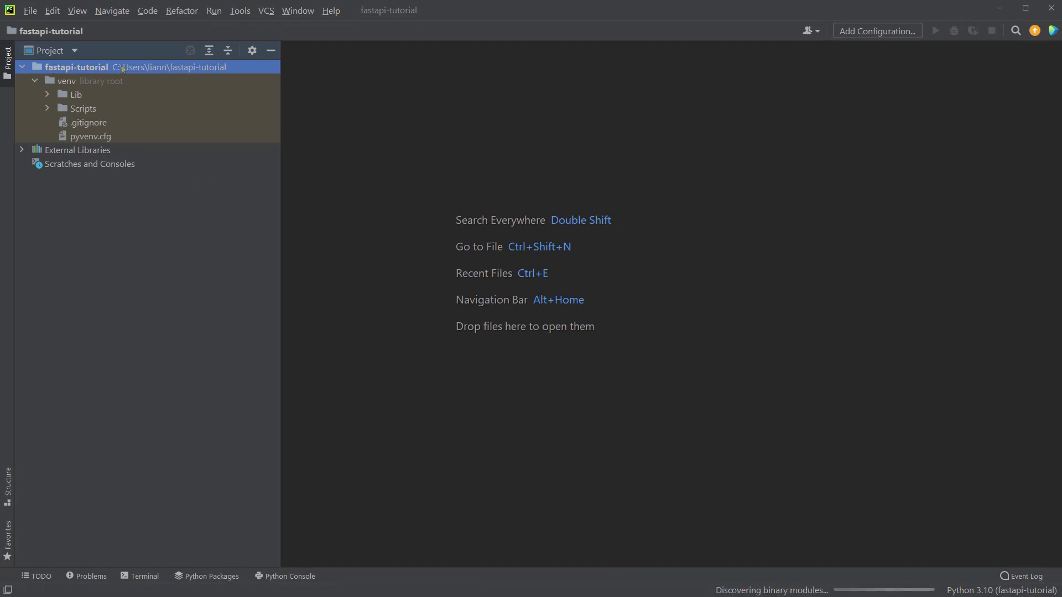
mouse_move(383, 92)
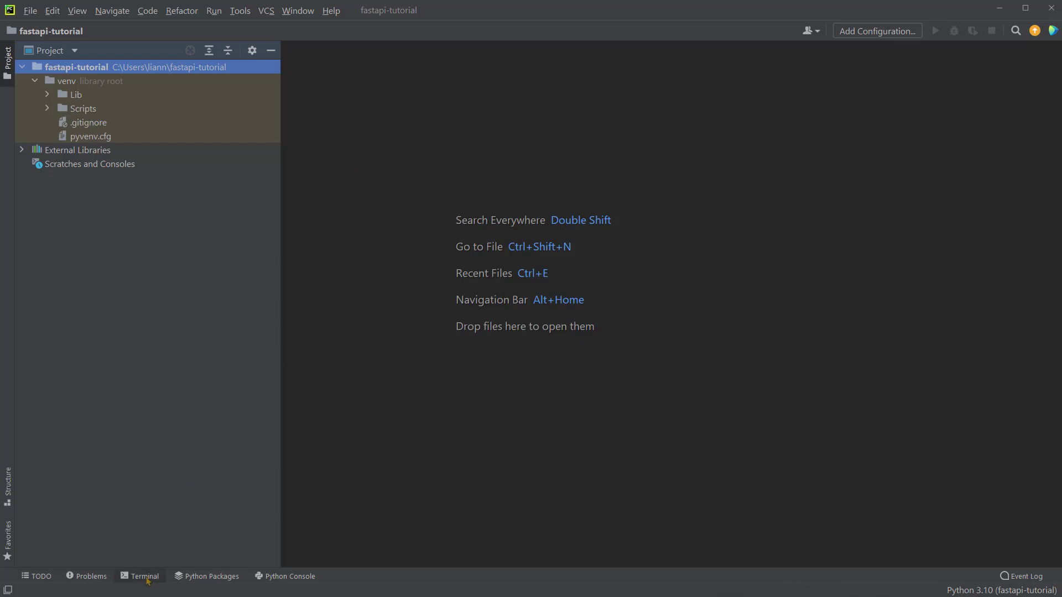
Step: Run 'pip install fastapi' in the project terminal and highlight the installed fastapi-0.70.1
click(144, 576)
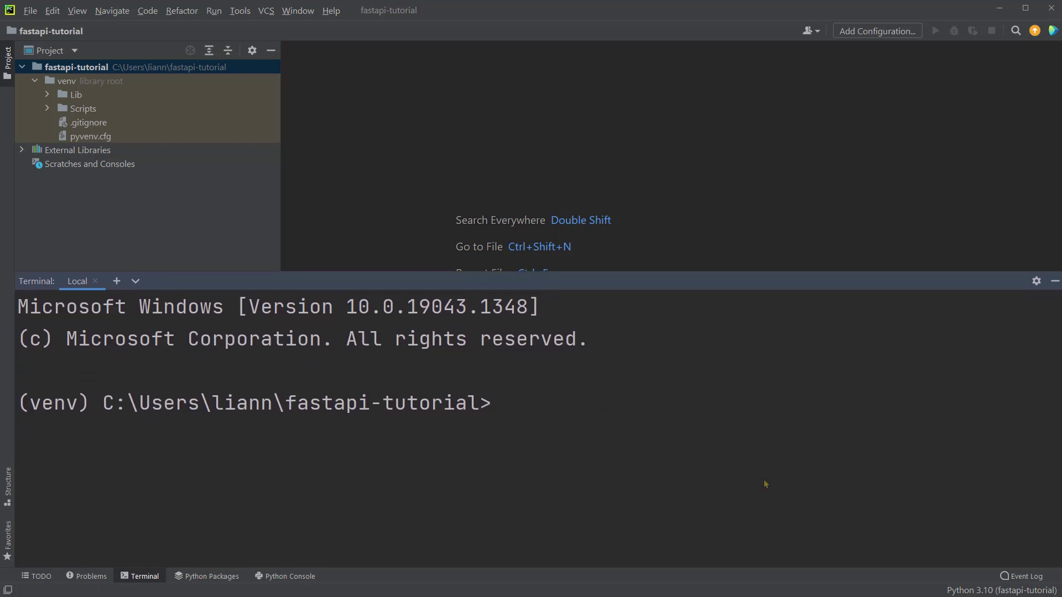
text(pip in)
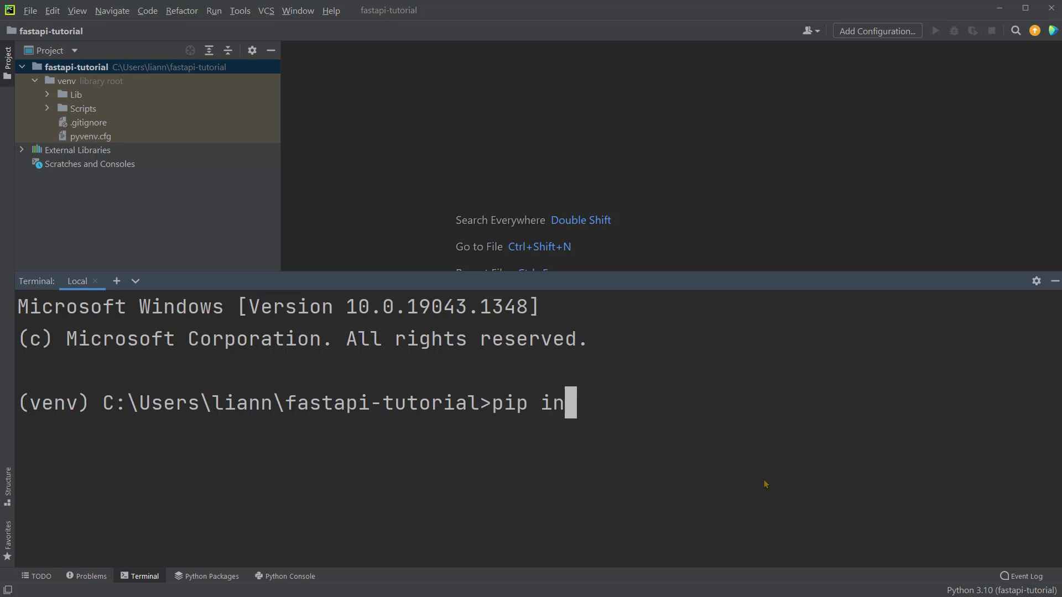
text(stall fastapi)
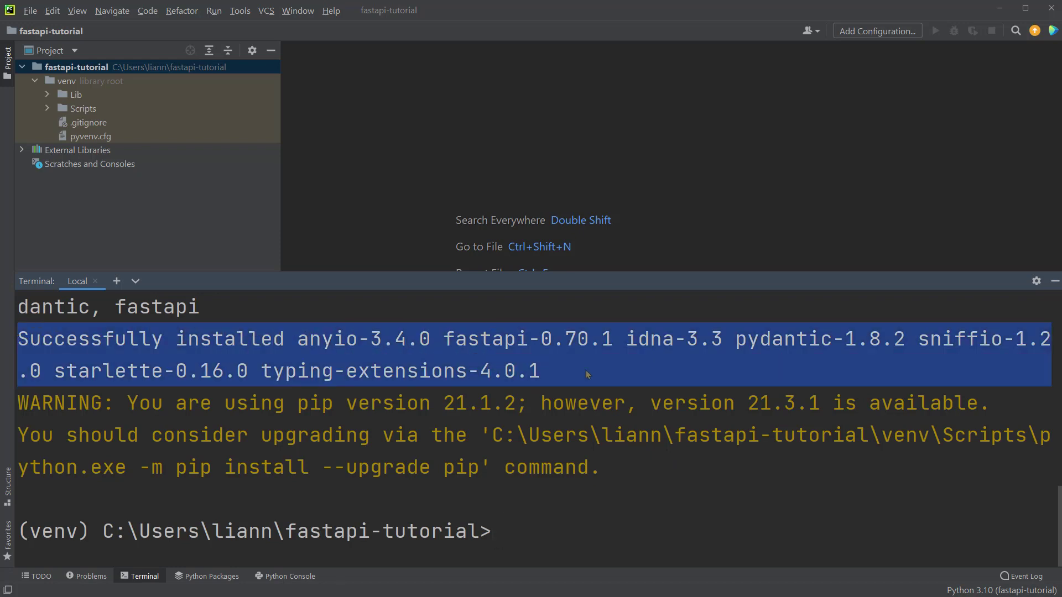
mouse_move(558, 363)
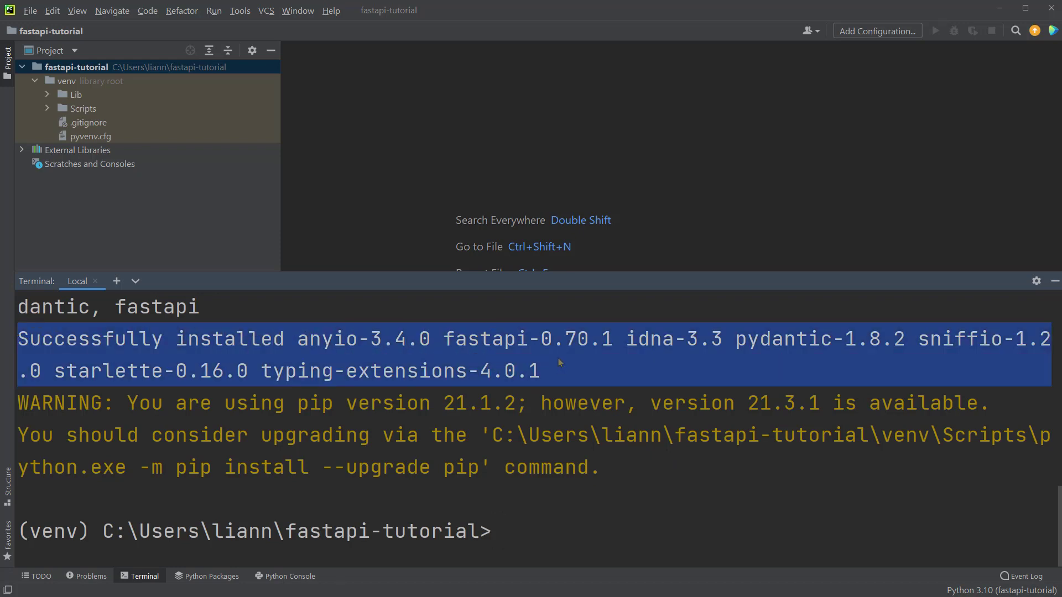
double_click(521, 339)
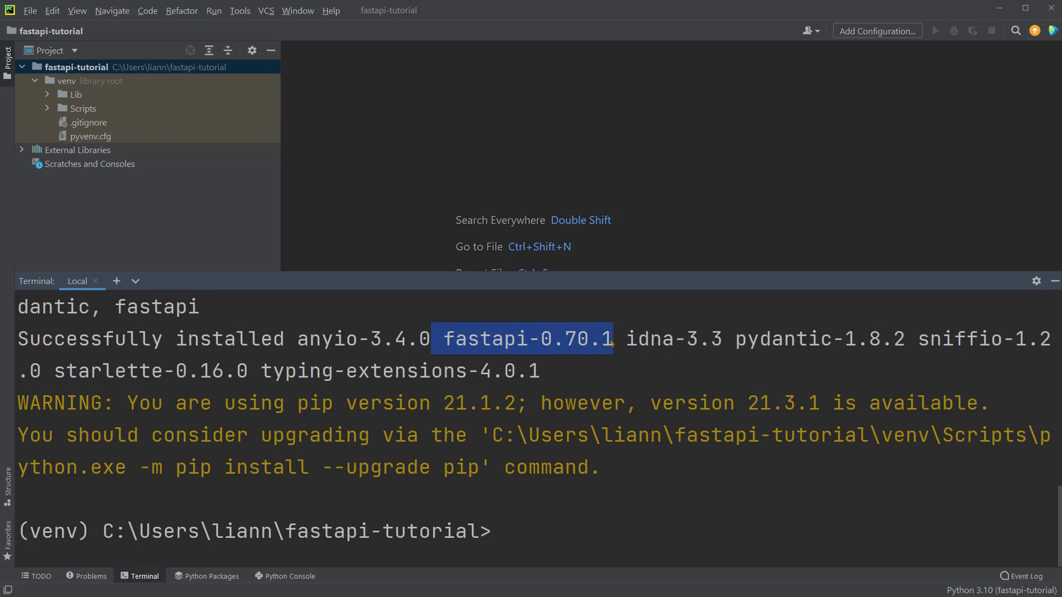
mouse_move(643, 375)
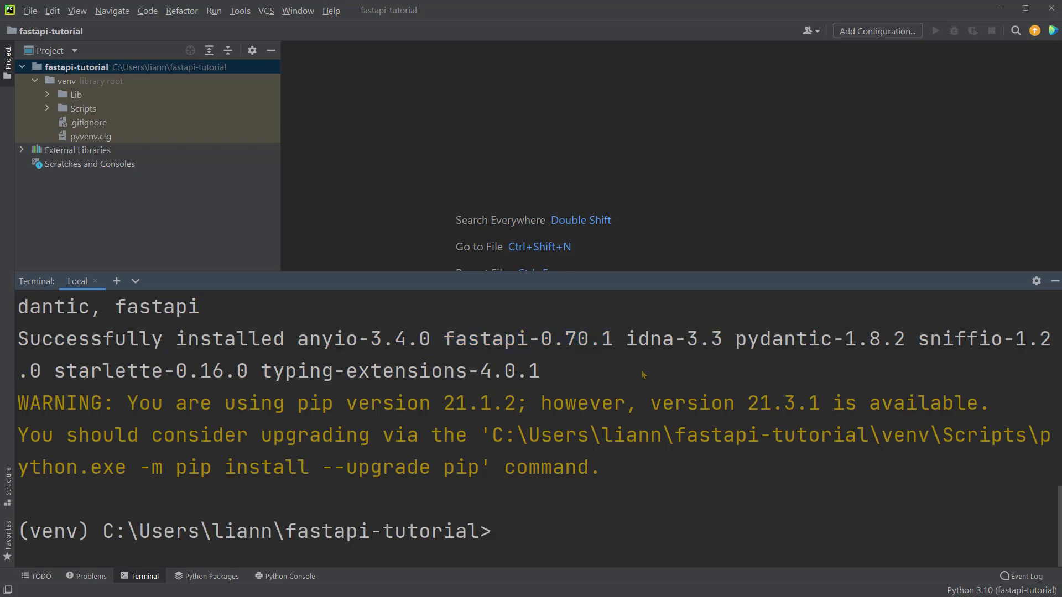
Step: Run 'pip install "uvicorn[standard]"' in the terminal, installing uvicorn-0.16.0 with its extras
text(pip i)
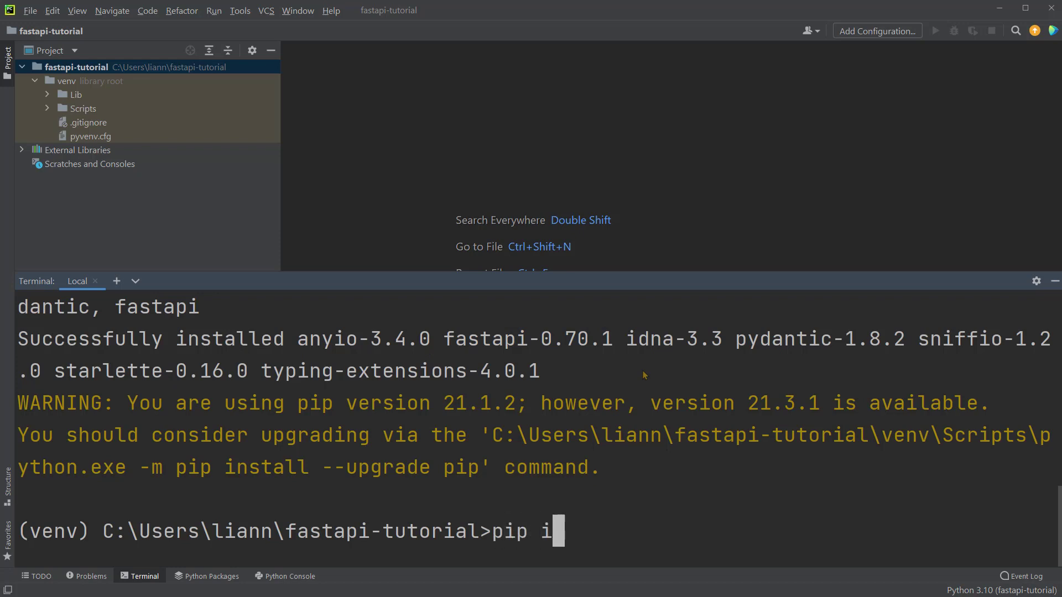
text(nstall ")
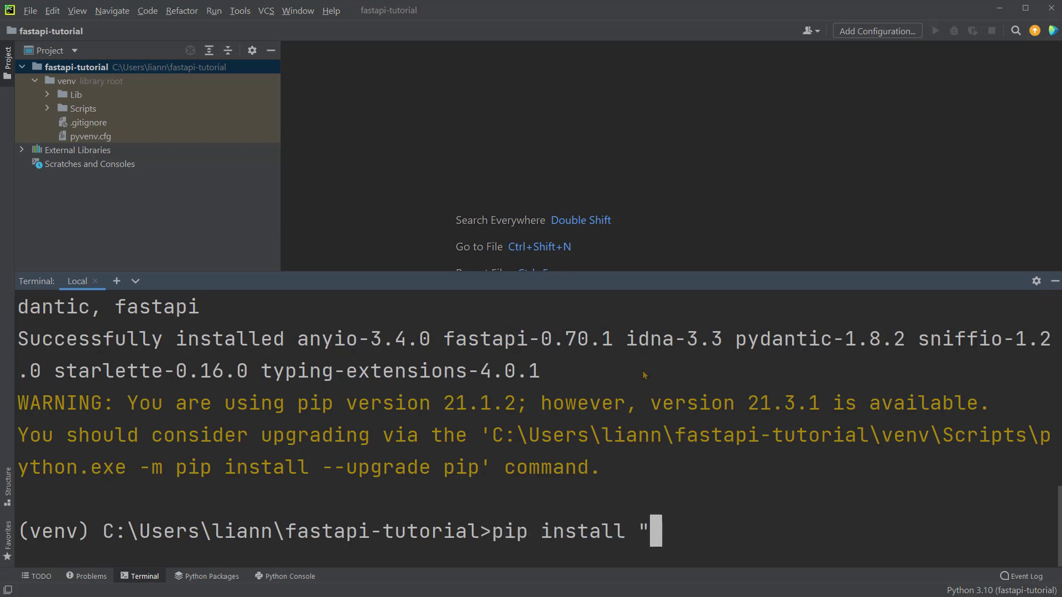
text(uvicorn[standard)
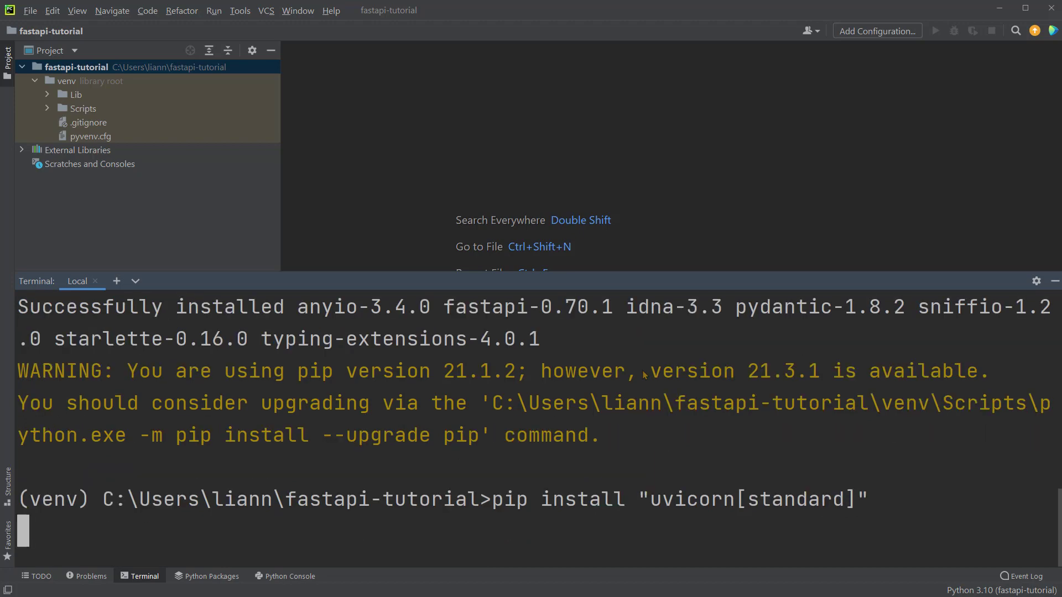
scroll(down, 3)
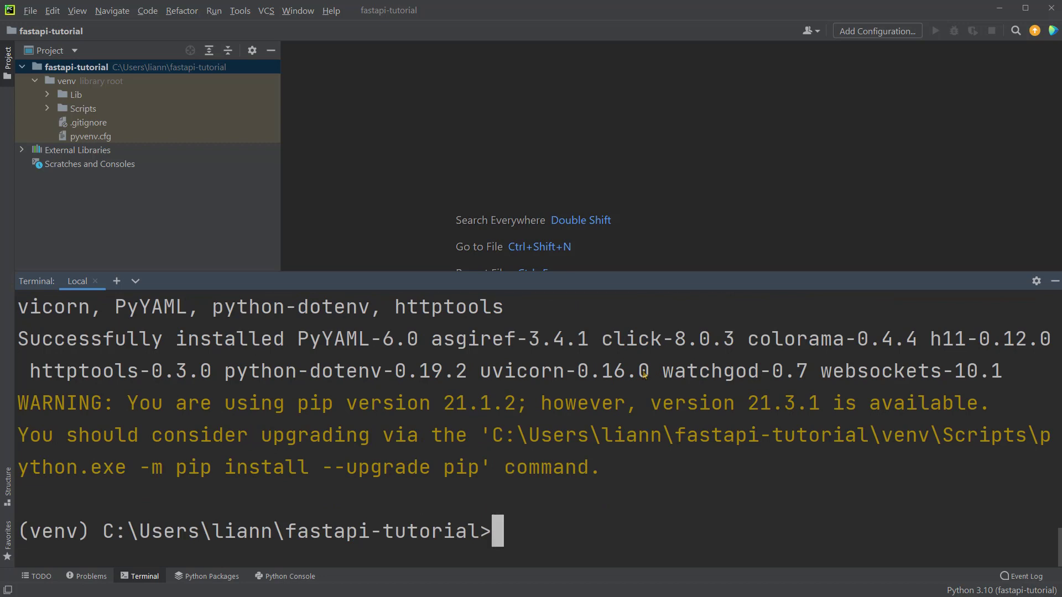
mouse_move(168, 327)
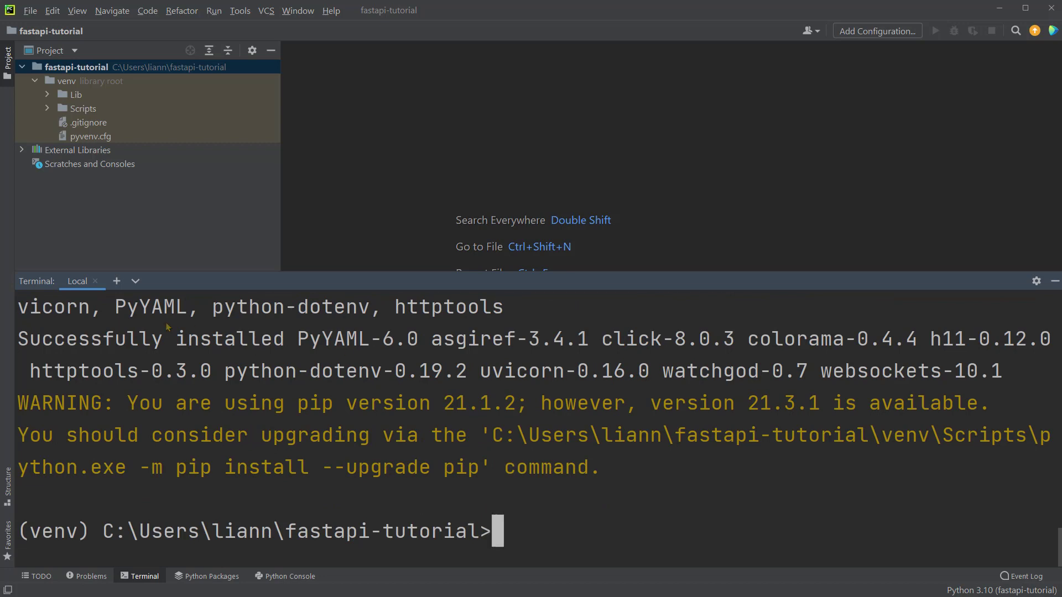